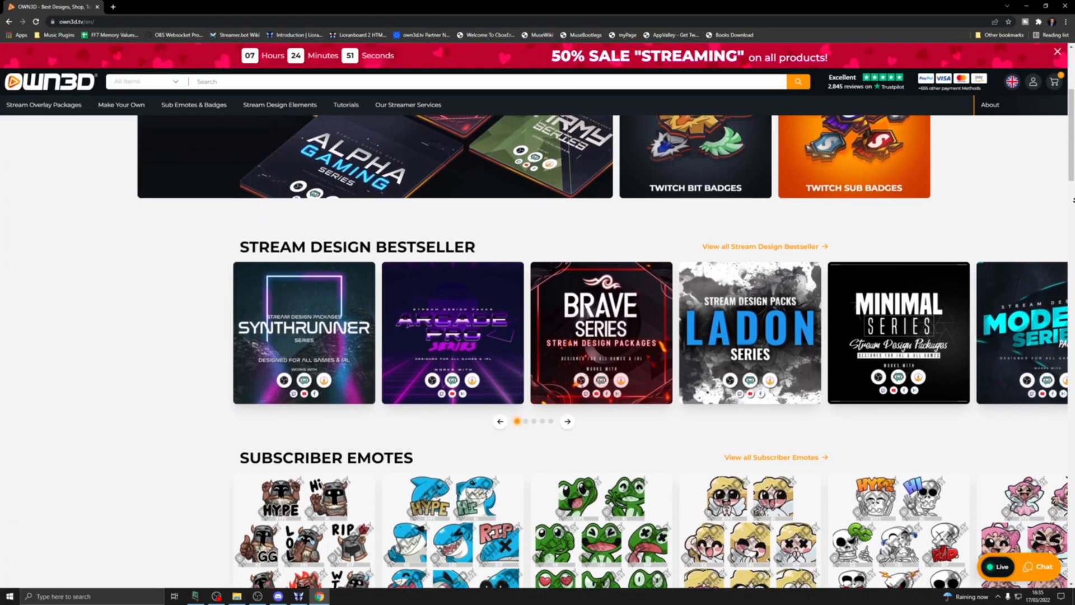
Step: Scroll down through the OWN3D homepage sections toward the sub emotes catalogue
scroll("down", 3)
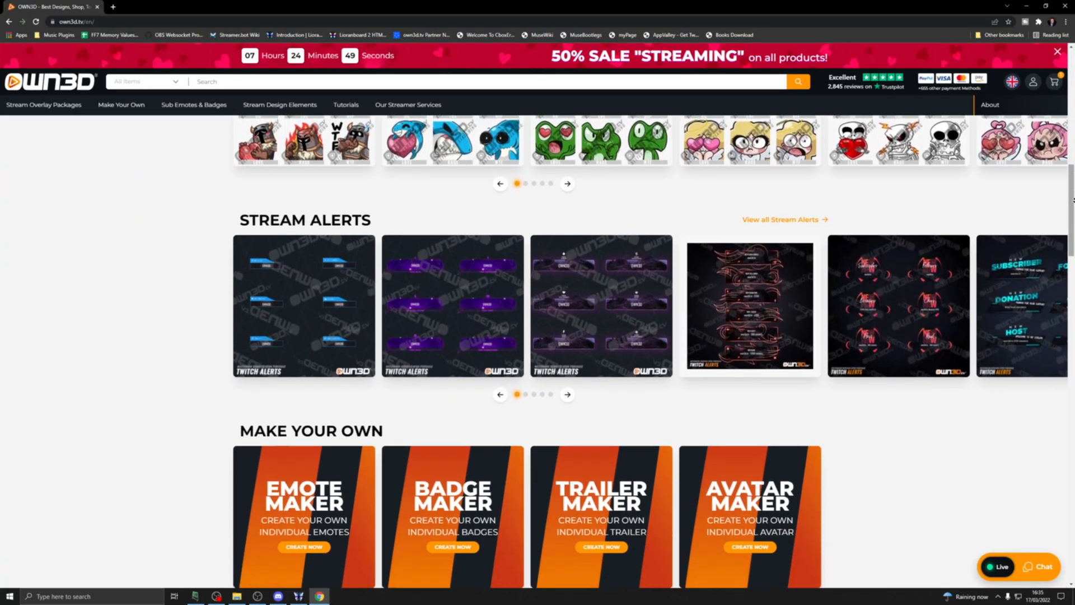
scroll("down", 3)
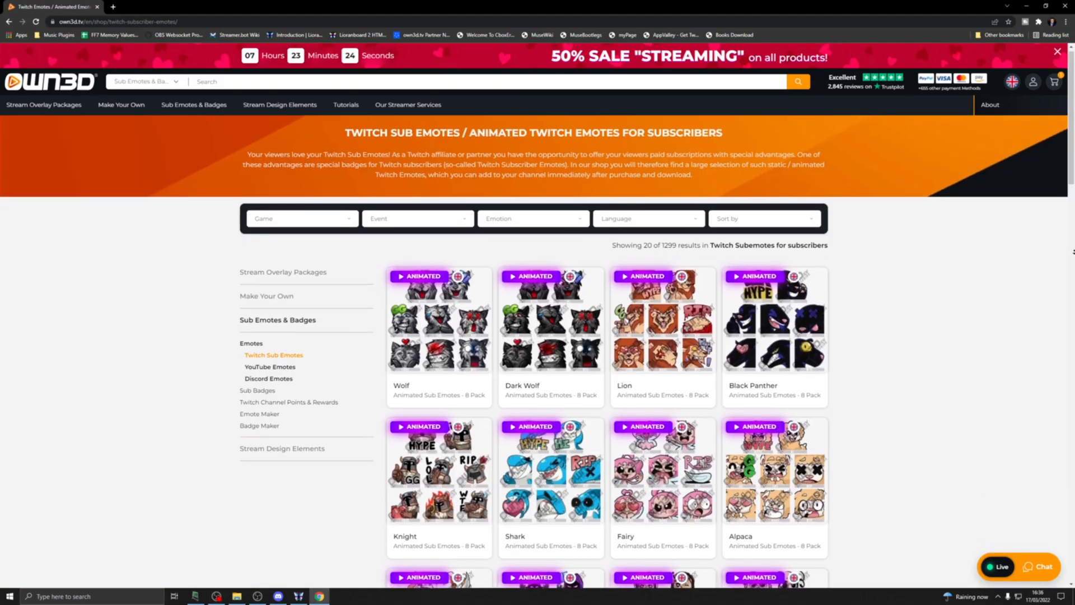
scroll("down", 3)
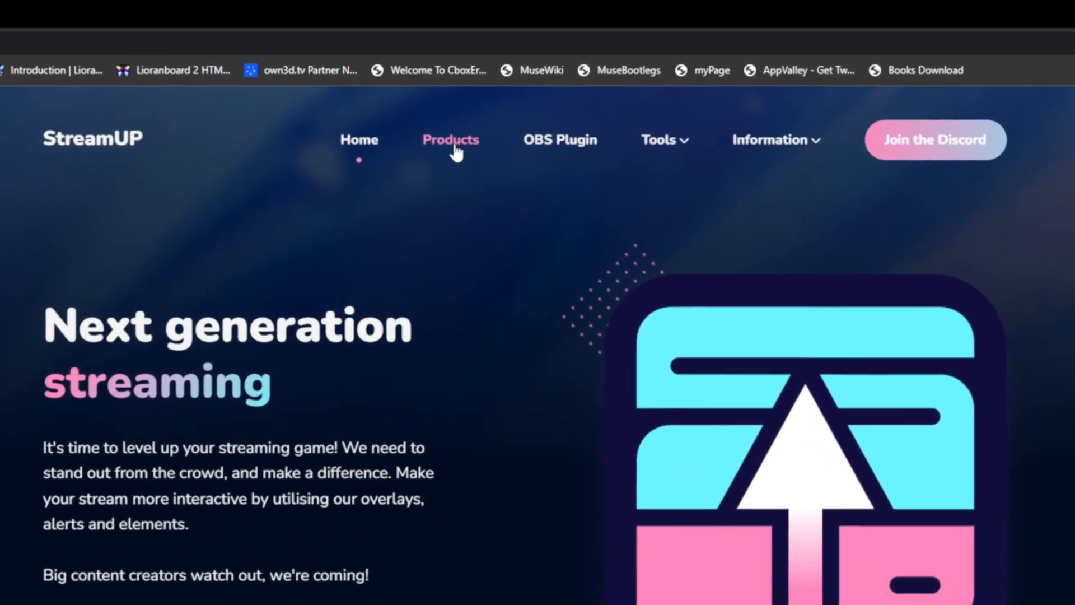
Step: Show StreamUP's Products page and scroll past Tools to the Widgets section
left_click(450, 139)
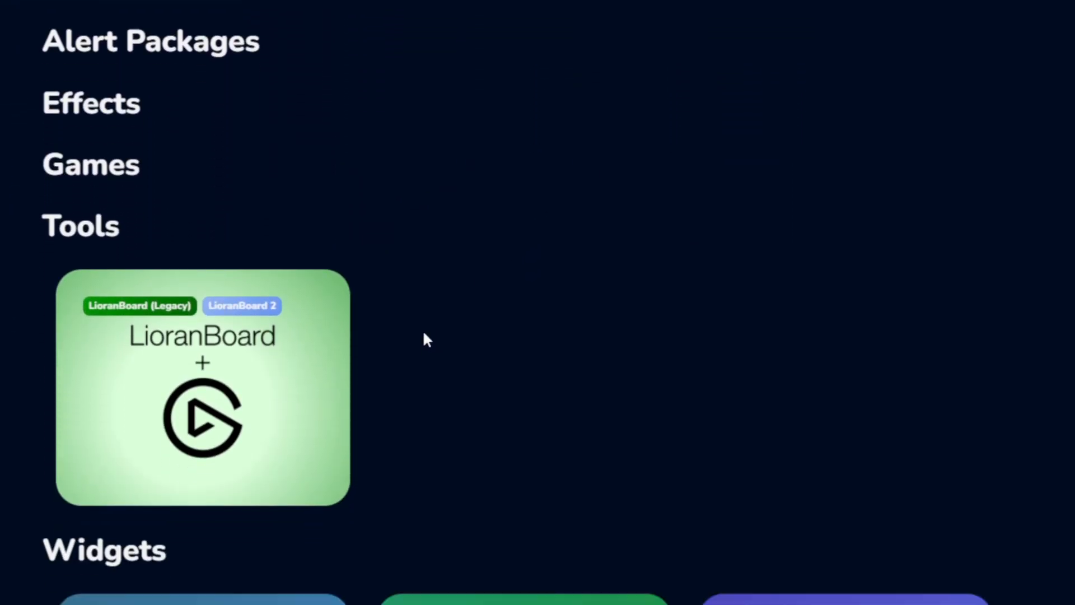
scroll("down", 3)
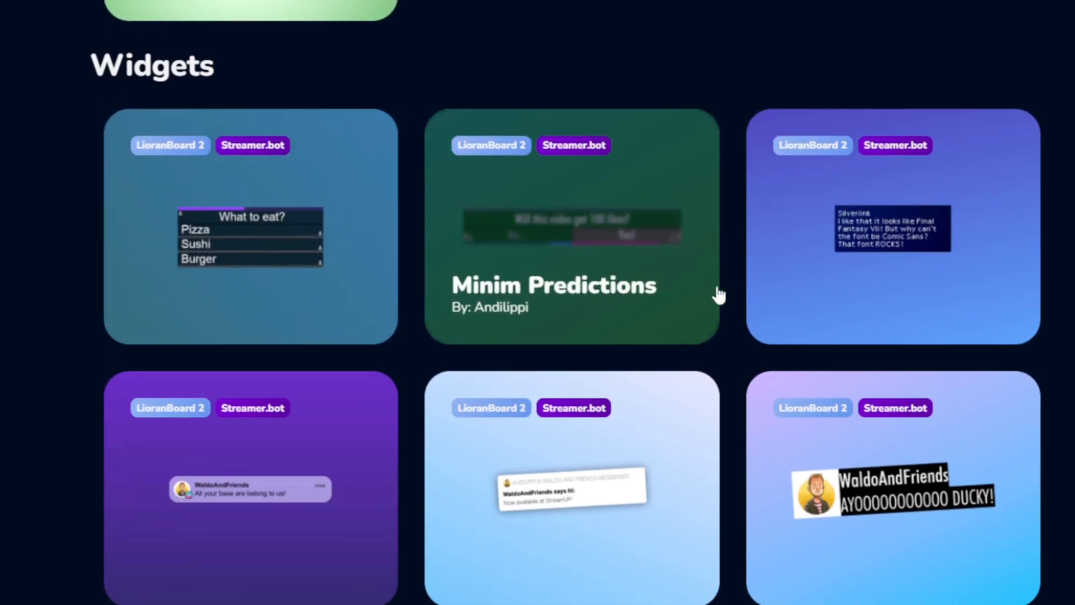
scroll("down", 3)
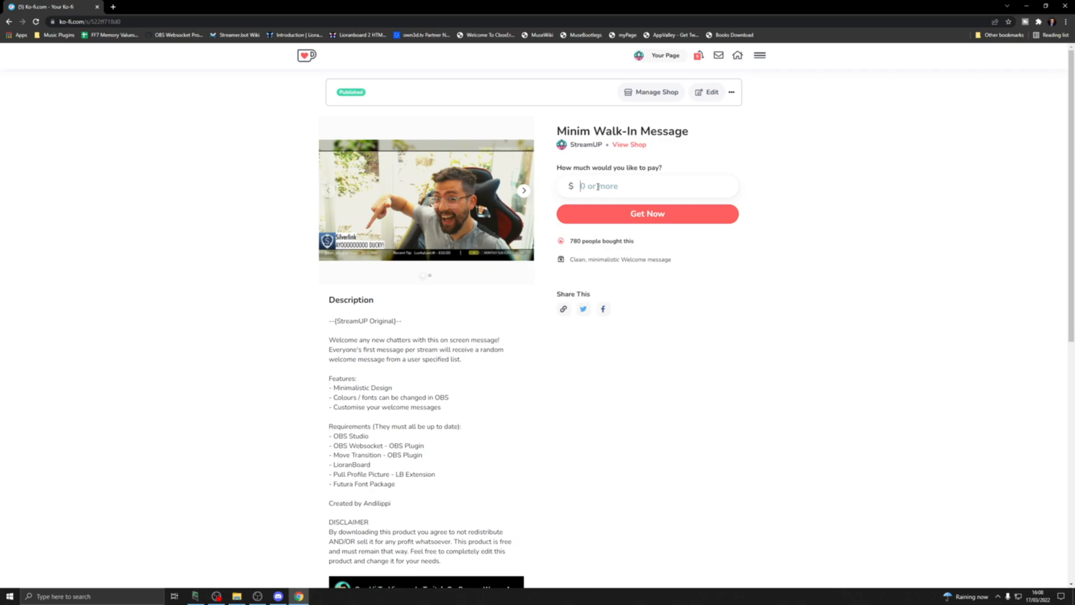
Step: Get the iOS Notification 2.0 pack for a custom $0.00 amount and view its downloadable content
left_click(646, 213)
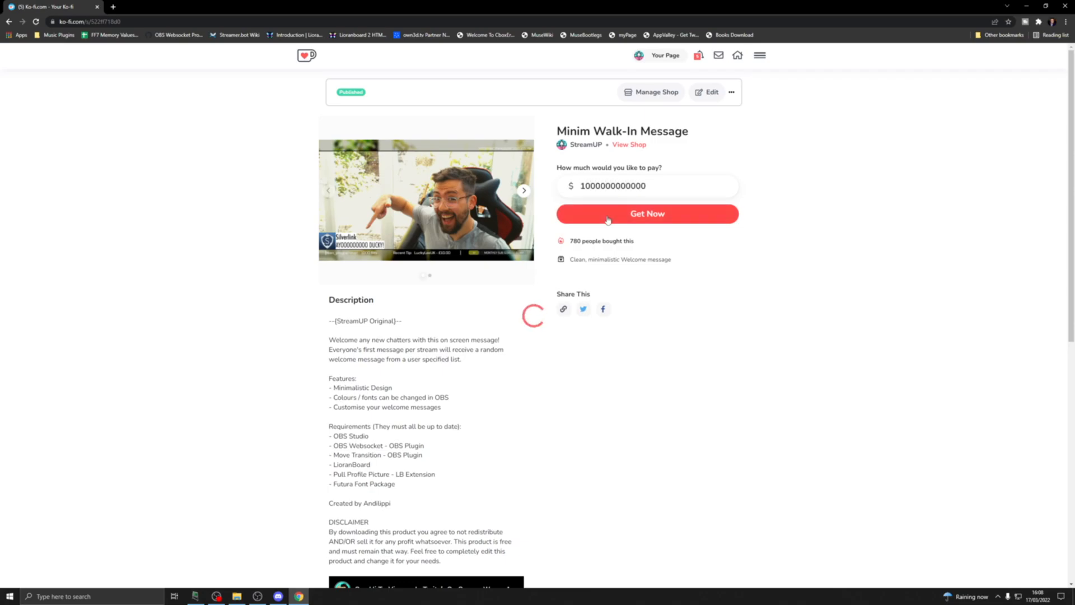
left_click(646, 213)
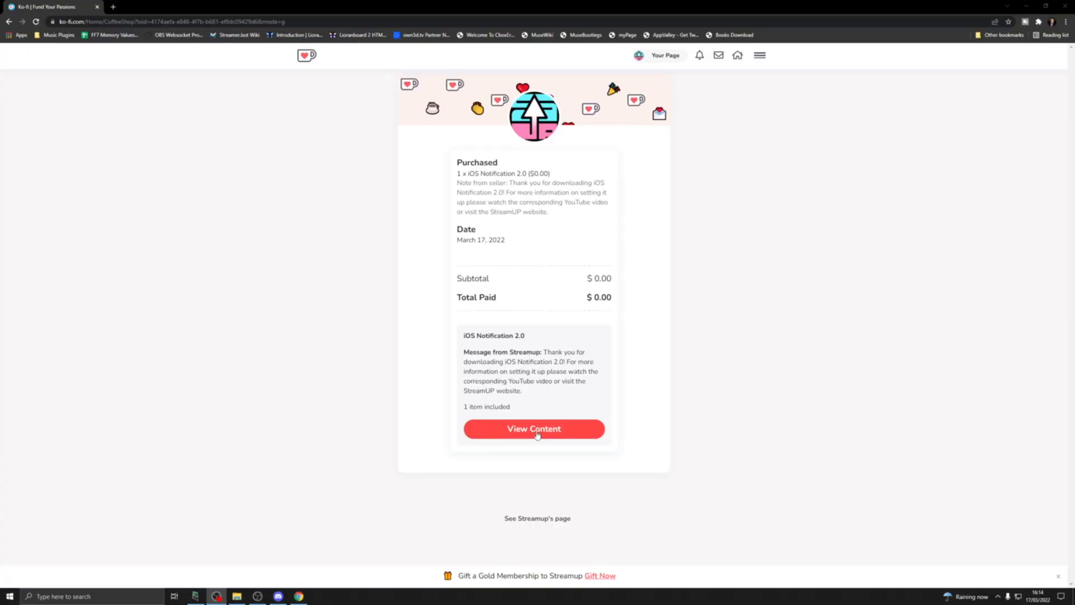
left_click(533, 429)
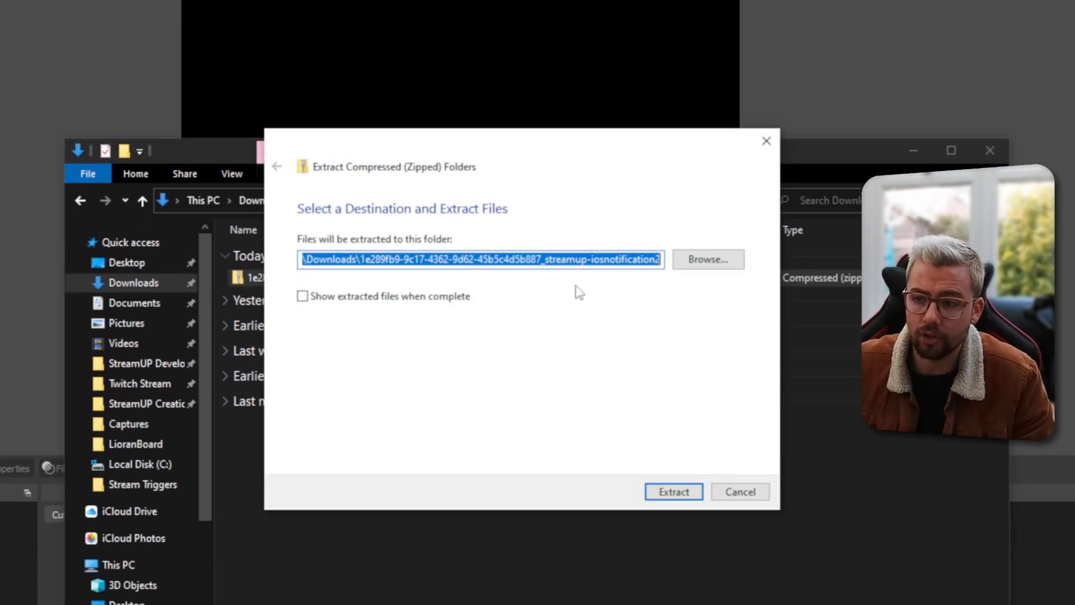
Step: Extract the zipped pack and open the StreamUP - iOS Notification 2 folder on the Desktop
left_click(673, 491)
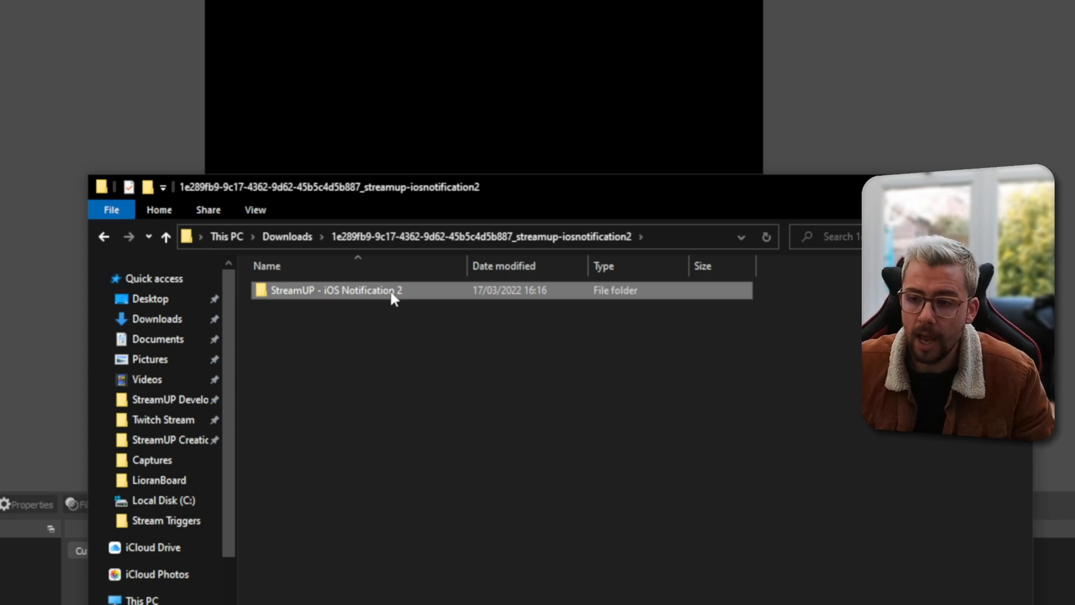
mouse_move(383, 295)
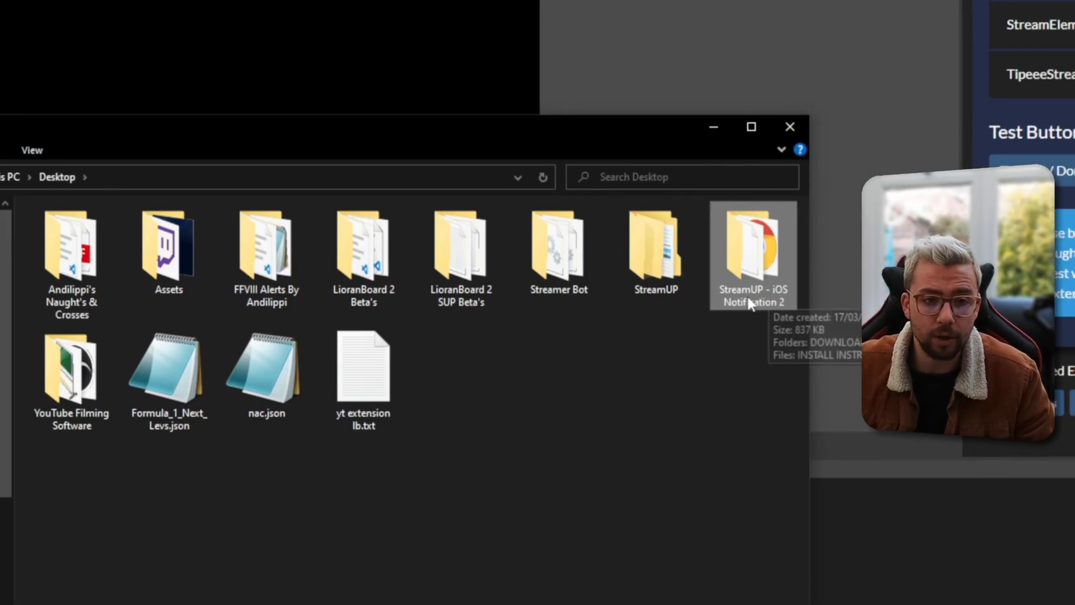
double_click(752, 243)
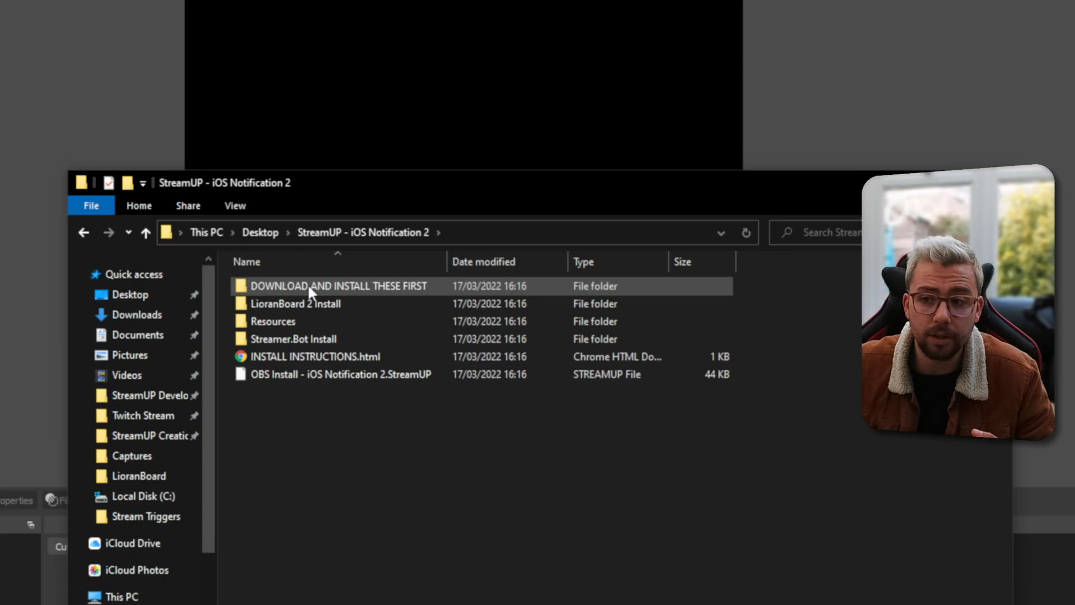
Step: Open the DOWNLOAD AND INSTALL THESE FIRST folder of prerequisite plugins and fonts
double_click(337, 285)
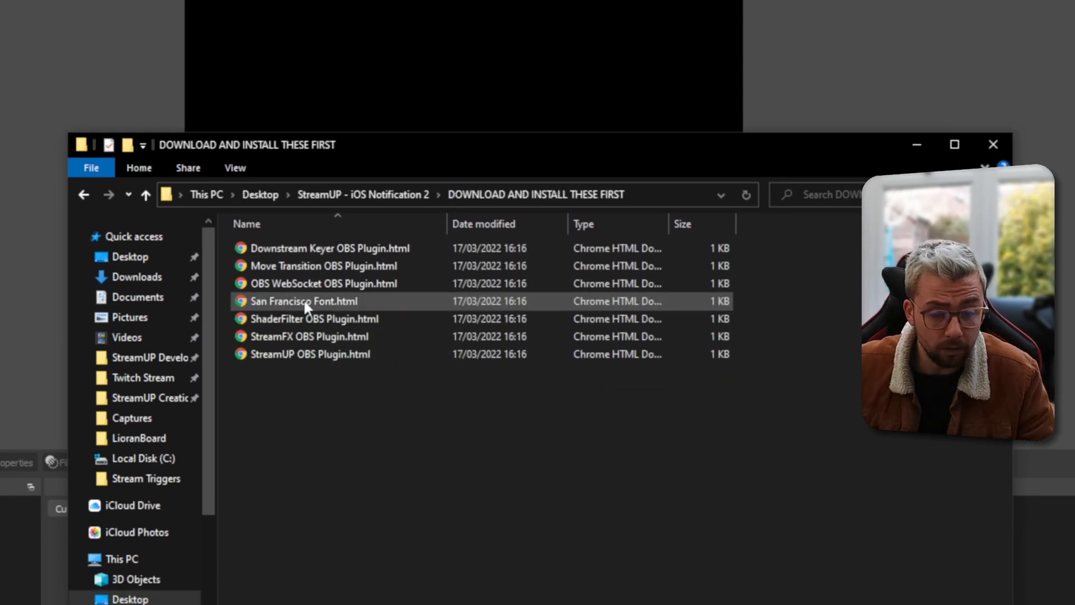
mouse_move(303, 301)
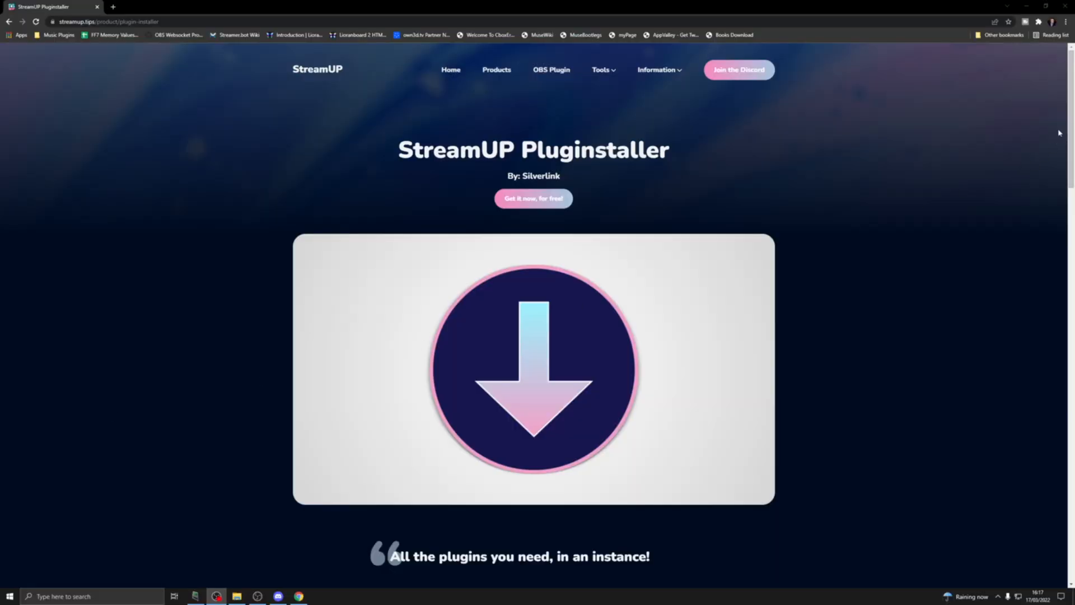
scroll("down", 3)
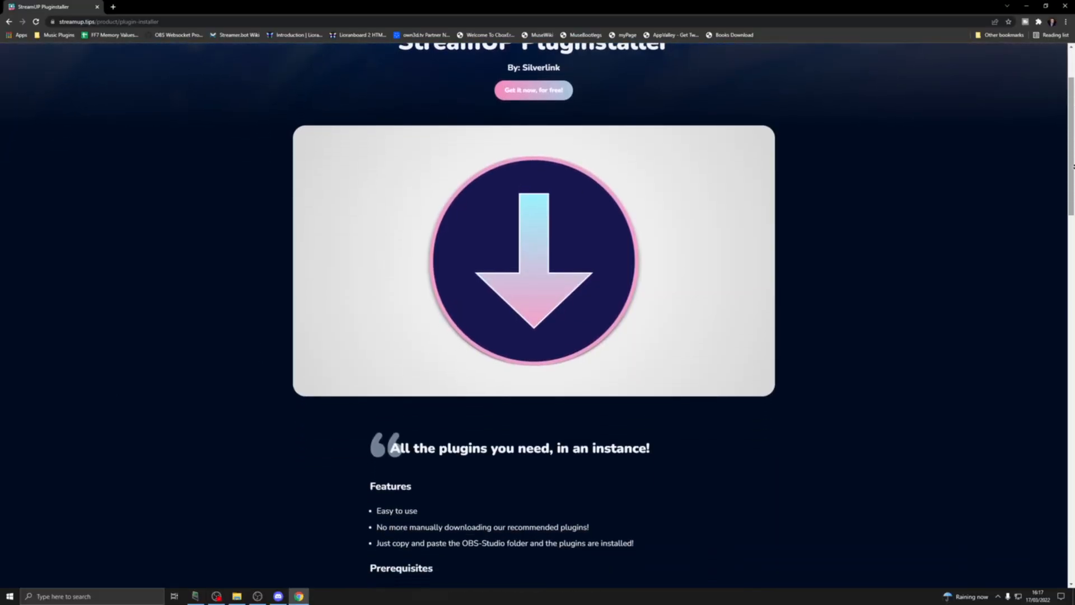
scroll("down", 3)
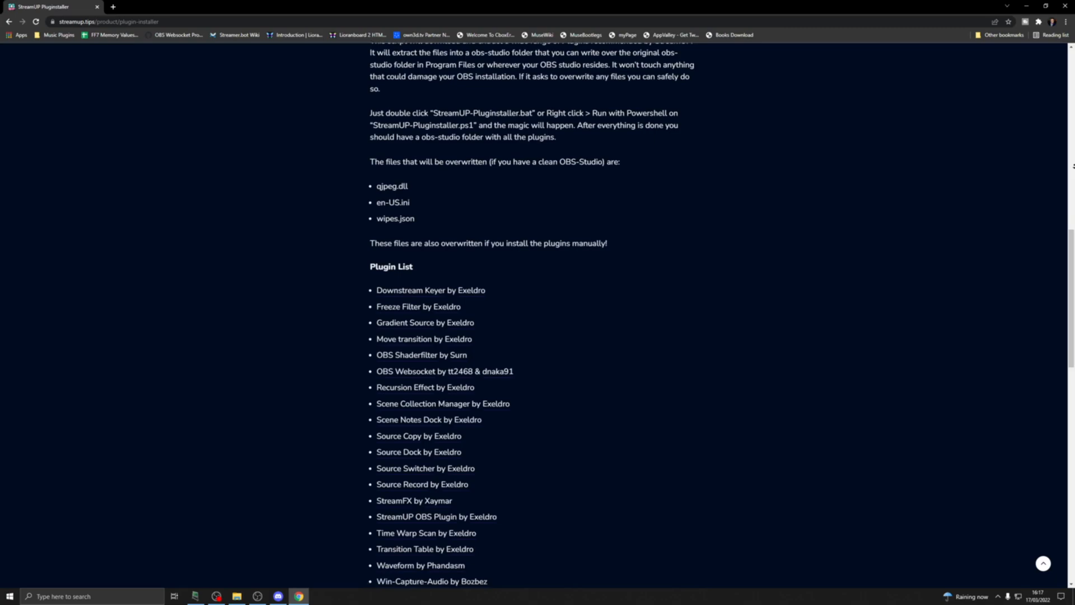
scroll("down", 3)
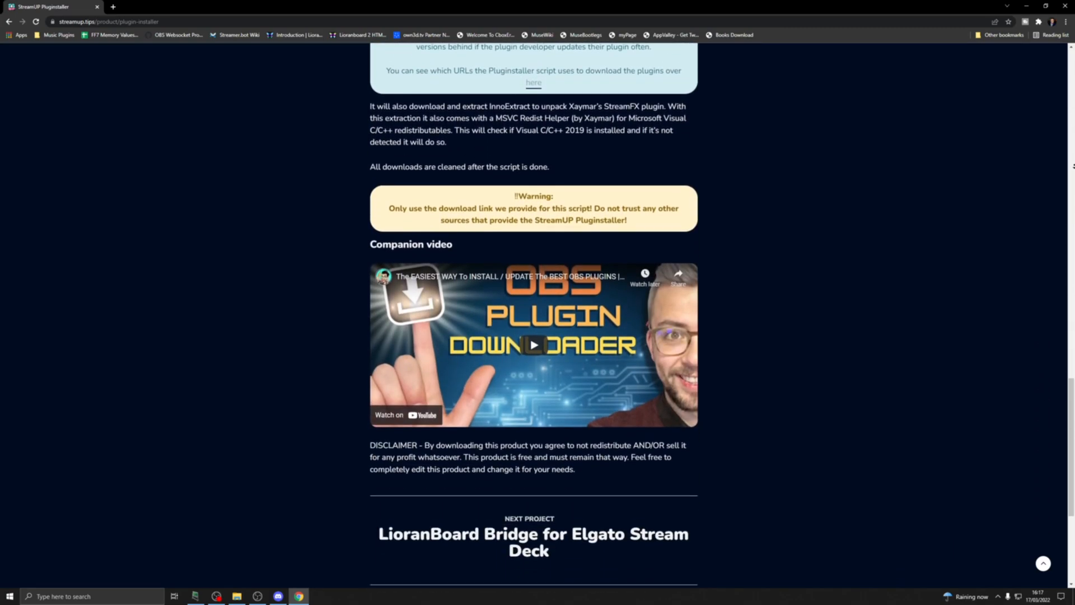
scroll("down", 3)
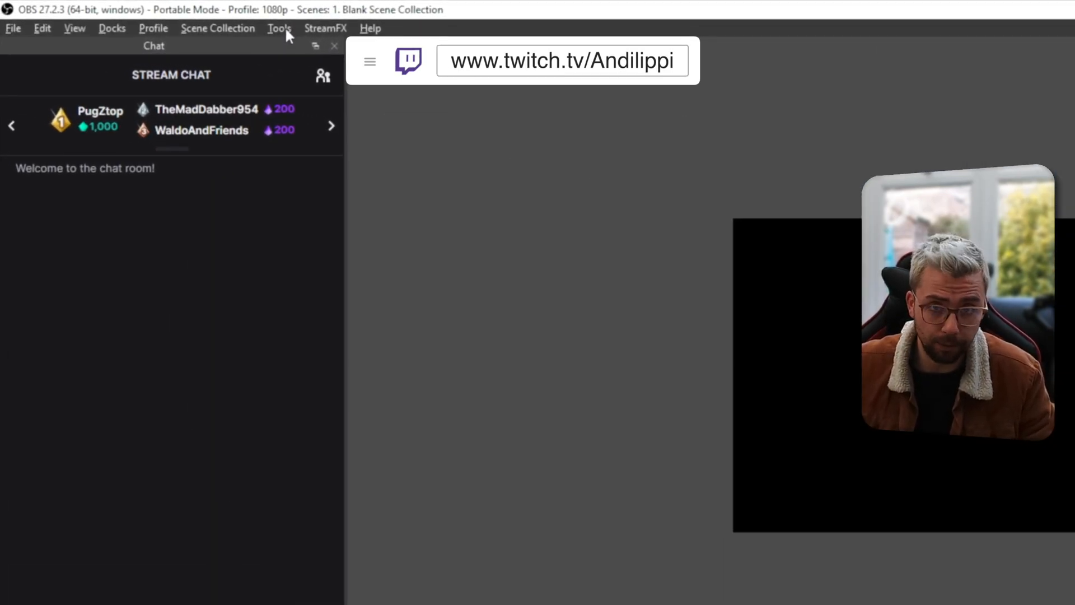
Step: Start a StreamUP scene load from Tools and browse to the pack folder on the Desktop
left_click(279, 28)
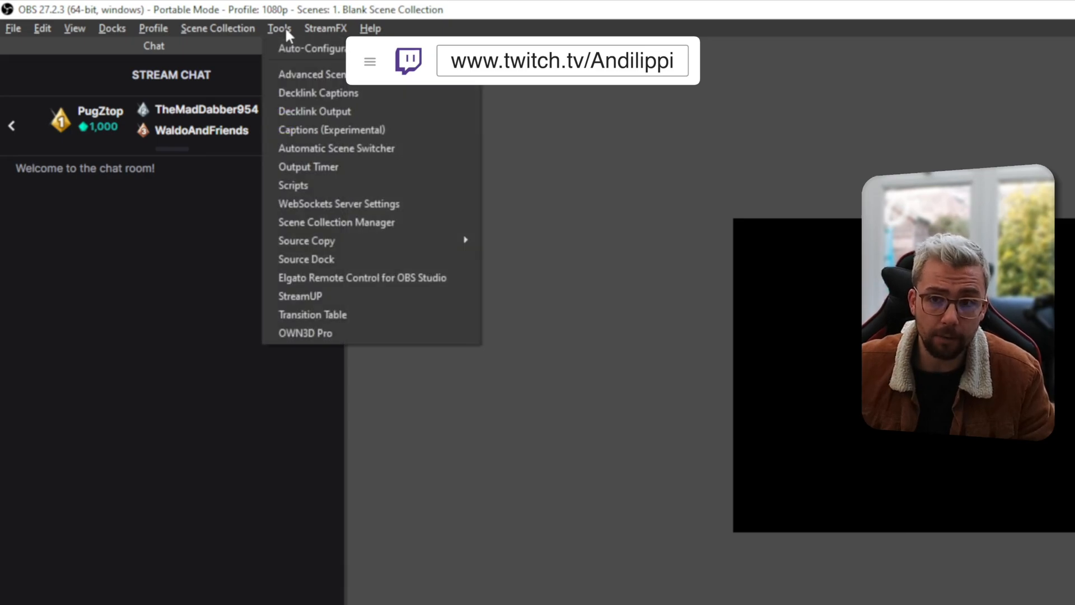
mouse_move(352, 305)
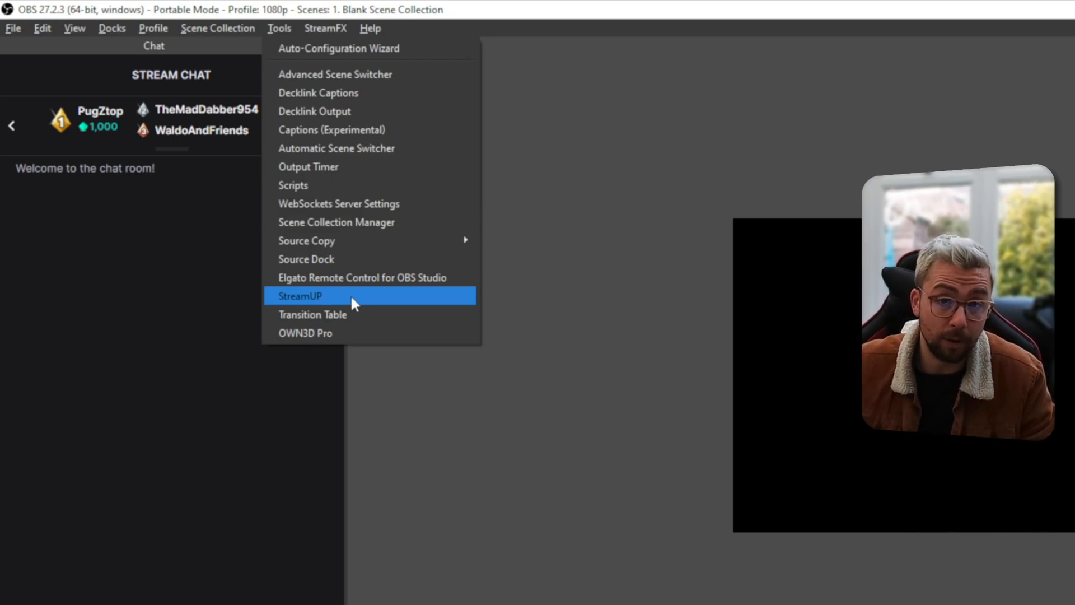
left_click(300, 296)
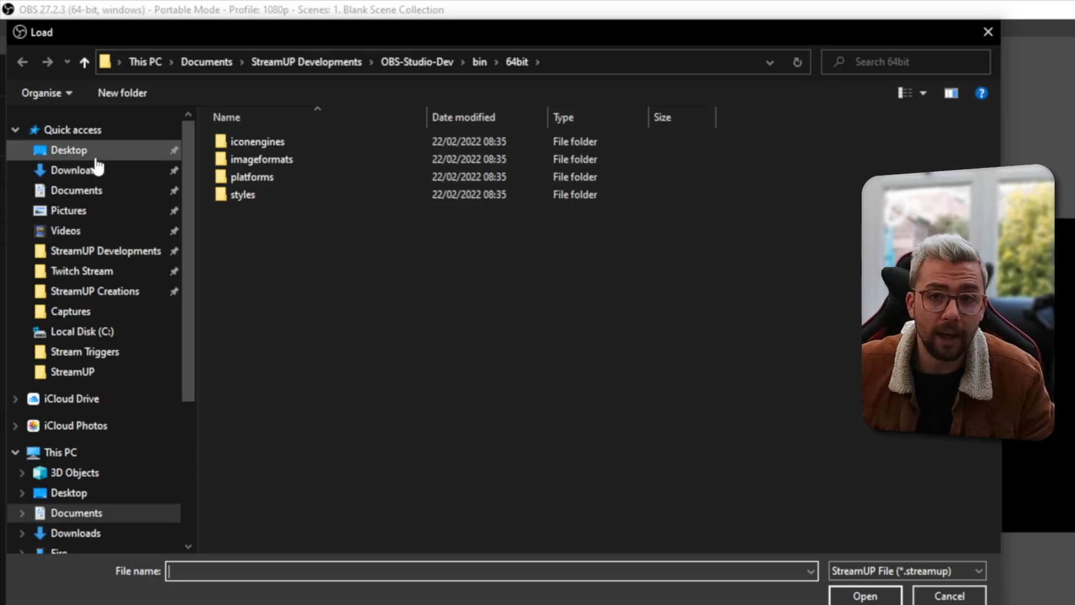
left_click(68, 149)
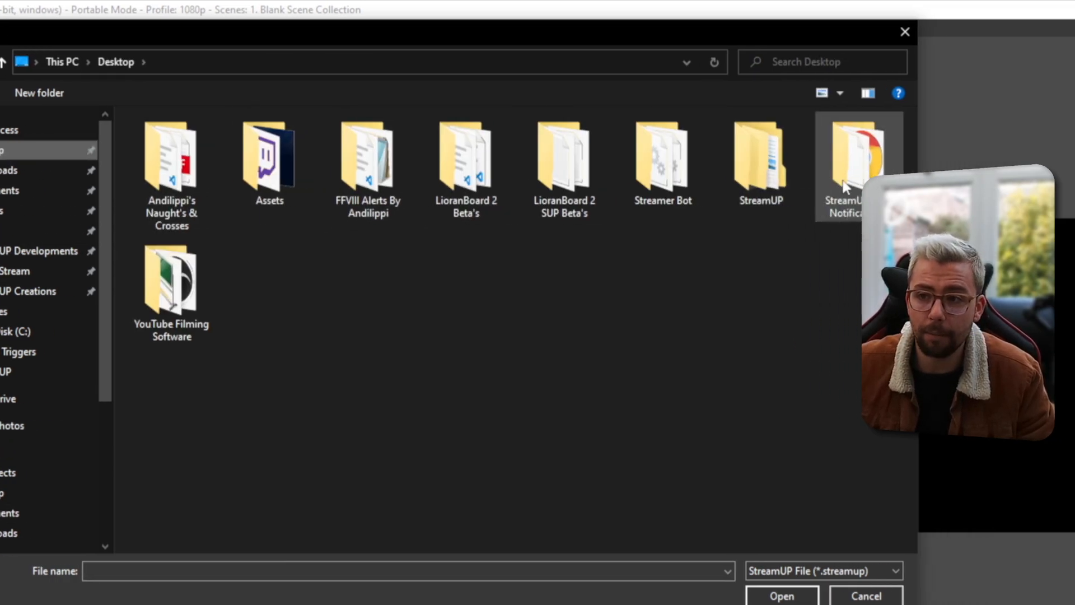
double_click(858, 158)
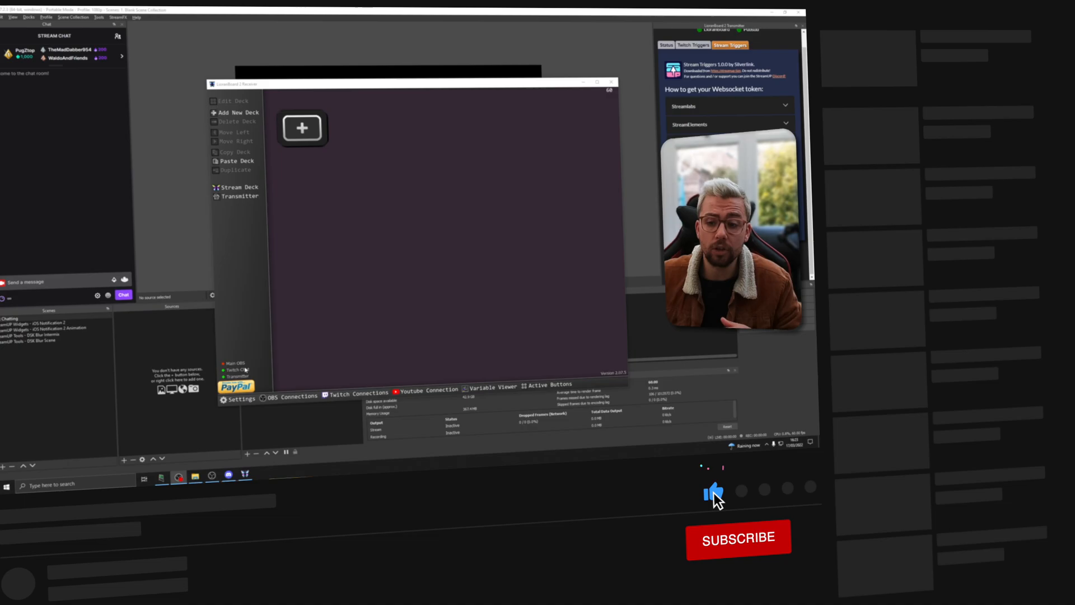
Step: Install the iOS 15 Notification .lb2 extension from the LioranBoard 2 Install folder via Stream Deck
left_click(738, 538)
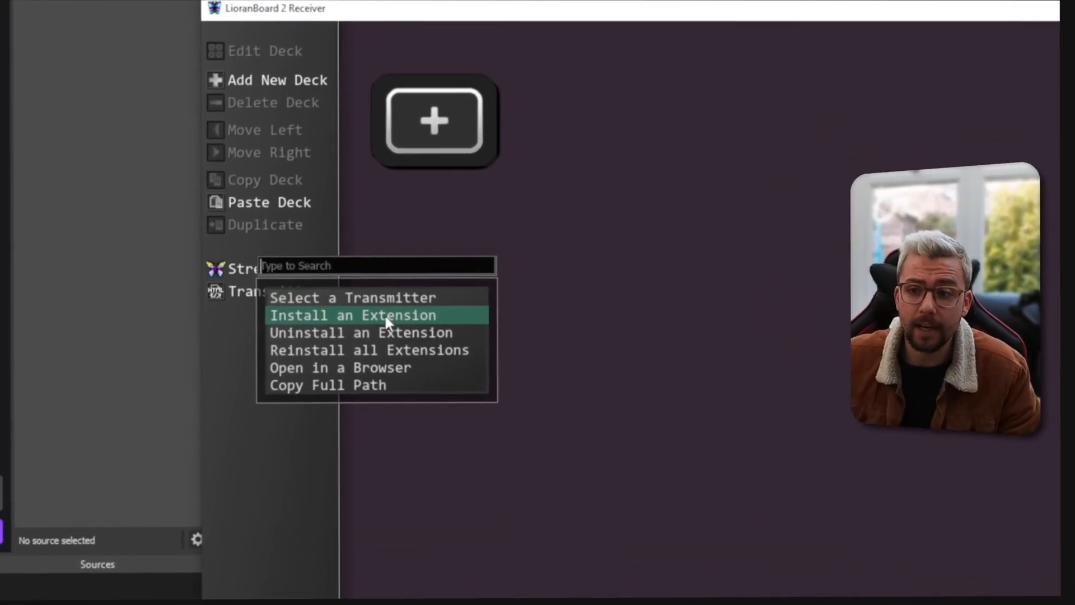
left_click(352, 315)
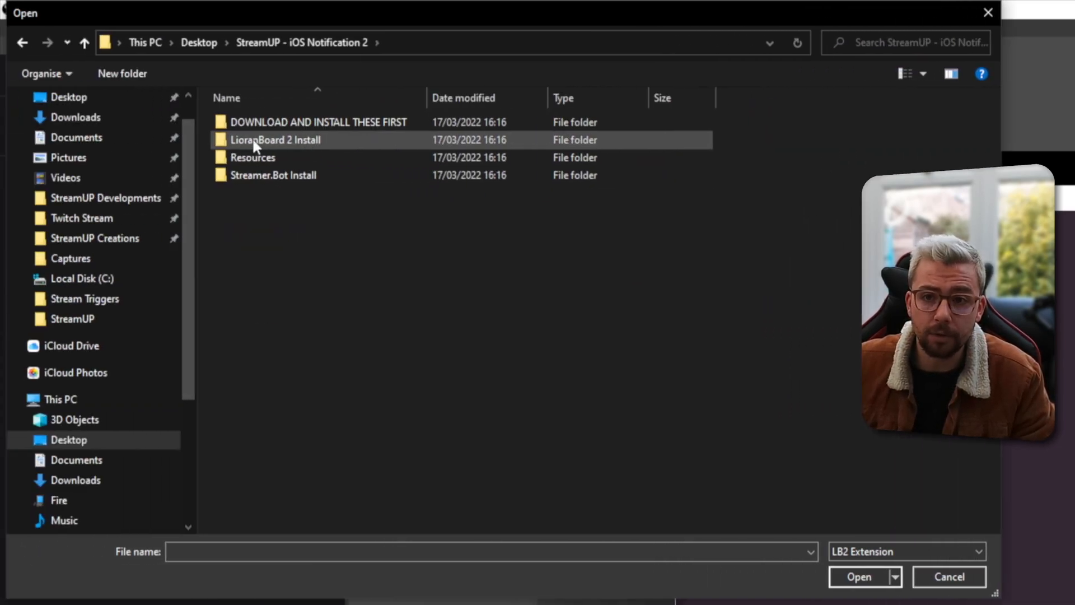
double_click(275, 140)
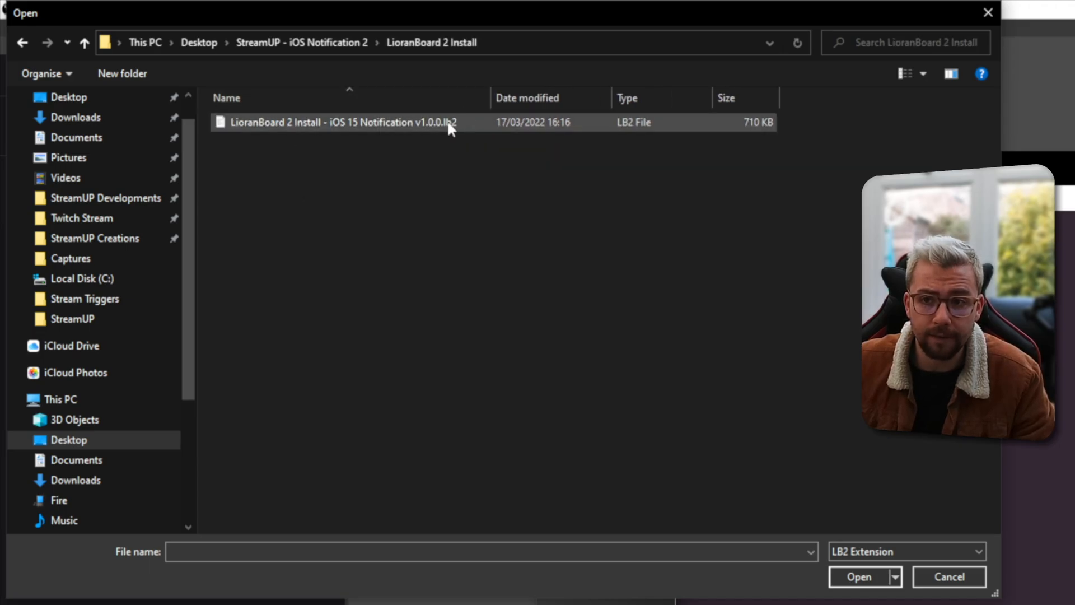
double_click(342, 122)
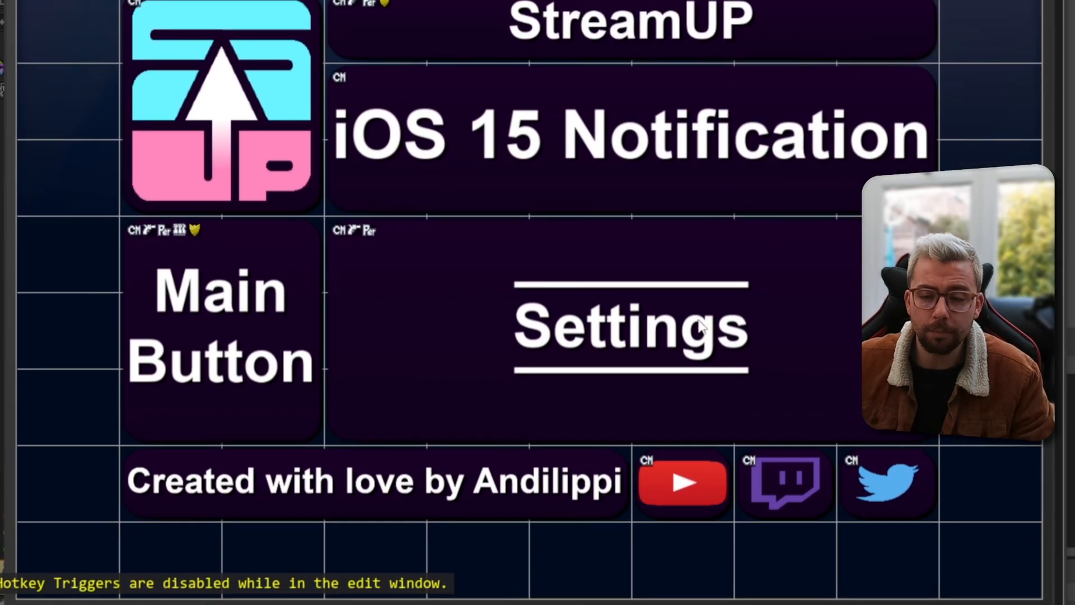
Step: Close the deck edit window so the iOS 15 Notification tile appears, then minimise the Receiver
left_click(630, 326)
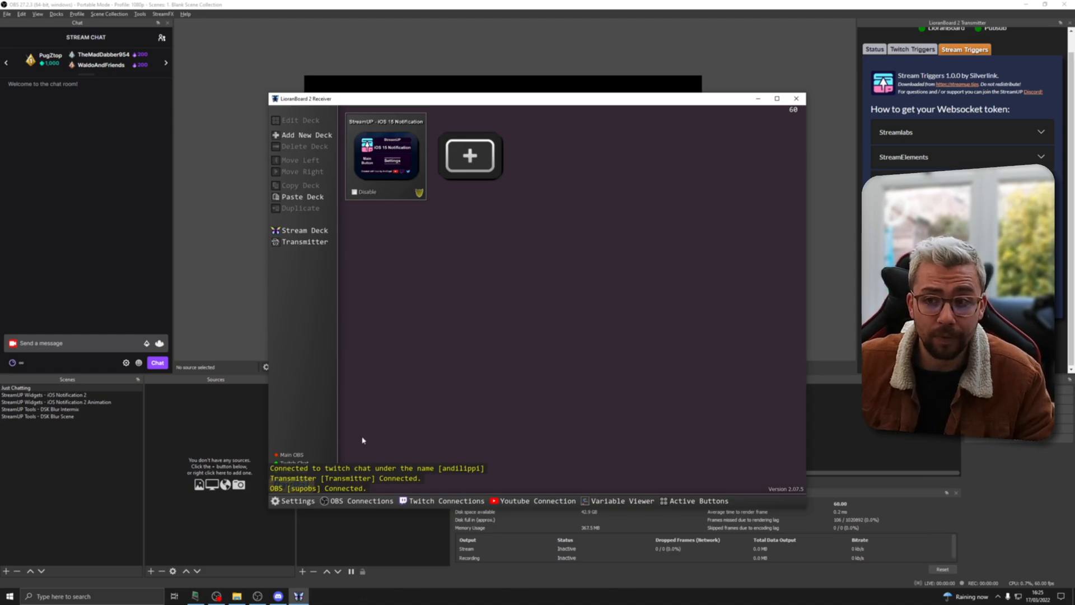
left_click(795, 98)
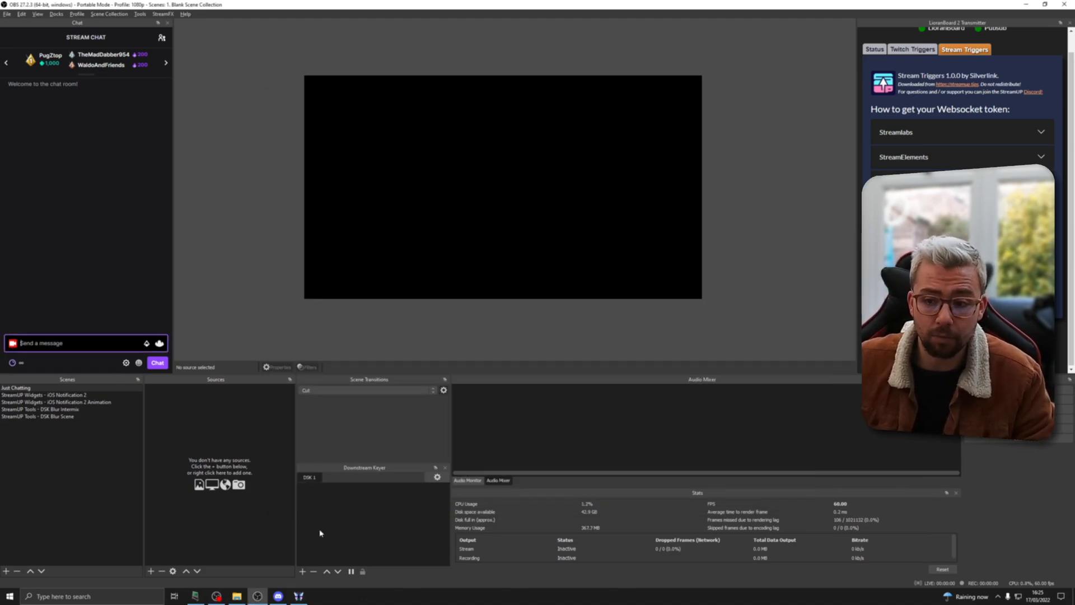